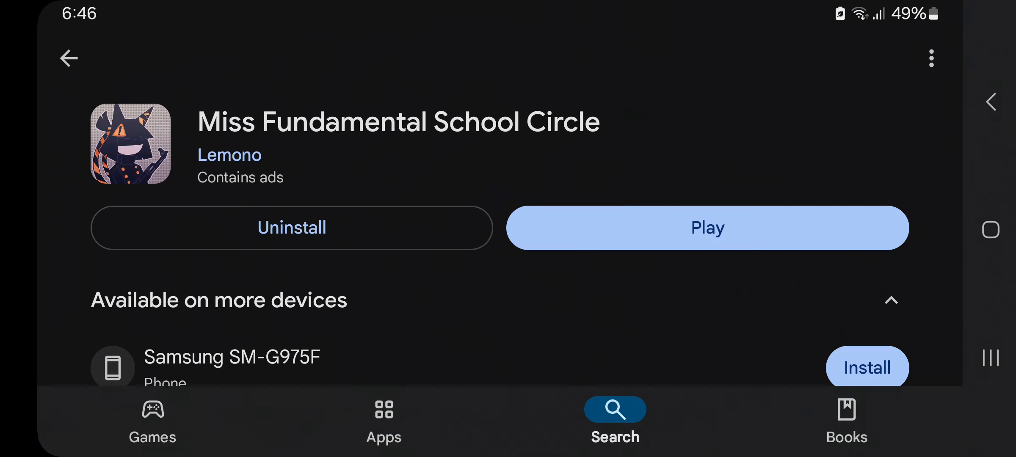
Launch Miss Fundamental School Circle from its Google Play store page
click(706, 227)
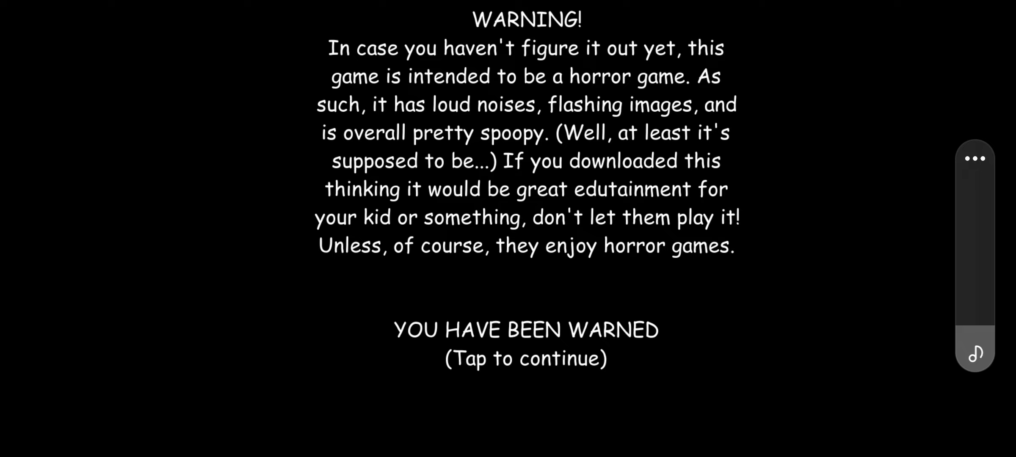
Dismiss the horror-content warning screen to continue into the game
click(526, 359)
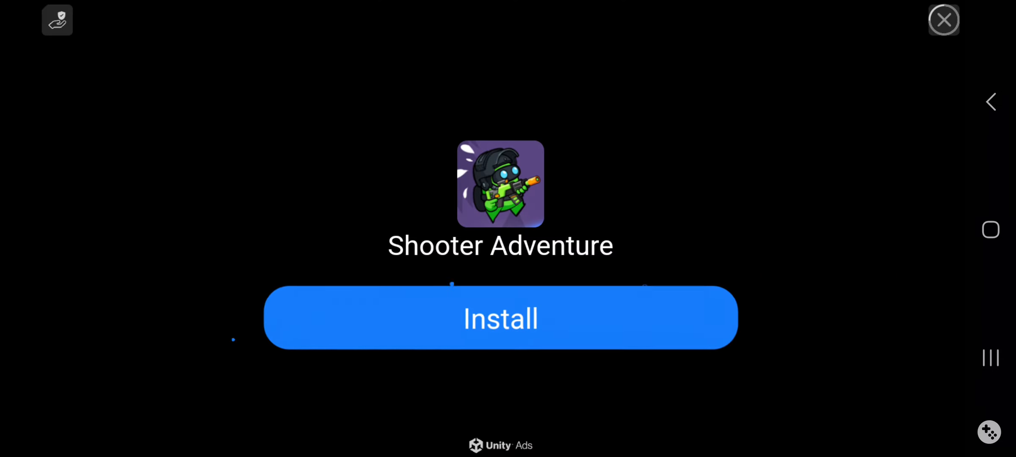
Close the Shooter Adventure ad and answer -3 for the question 2-5
click(943, 19)
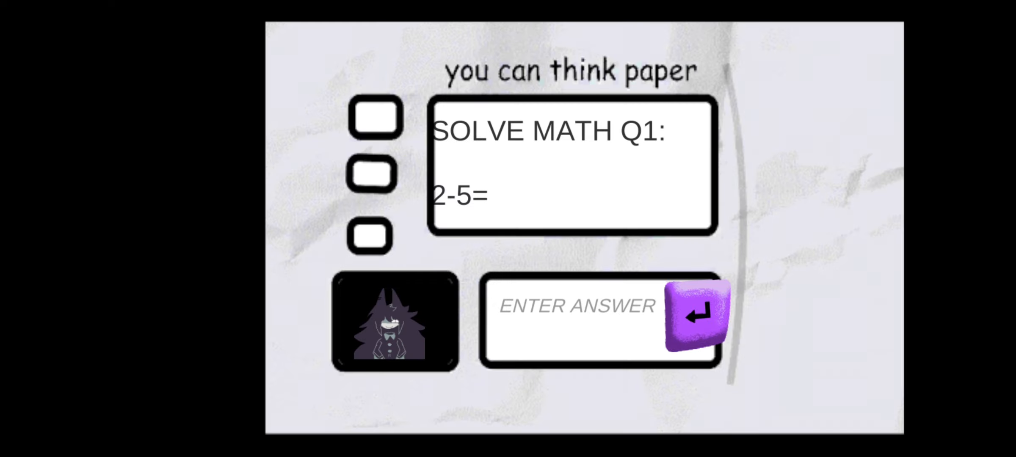
click(576, 305)
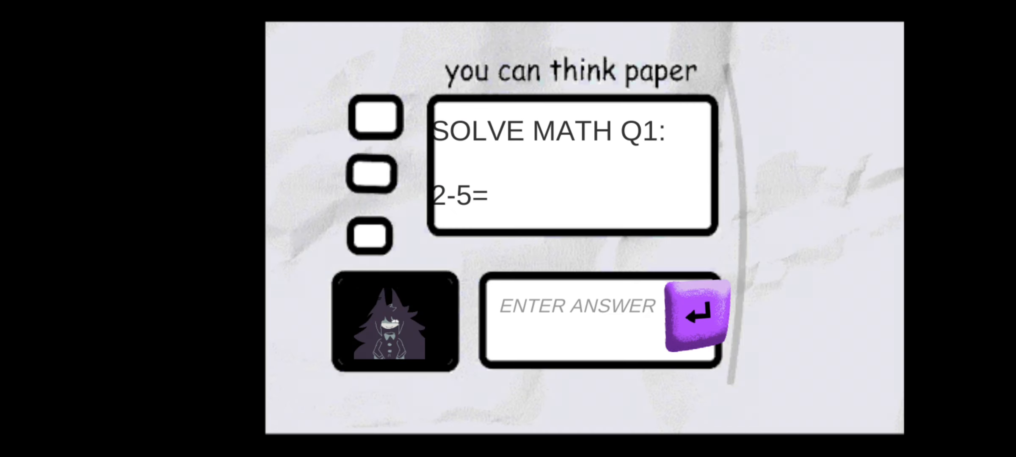
click(577, 305)
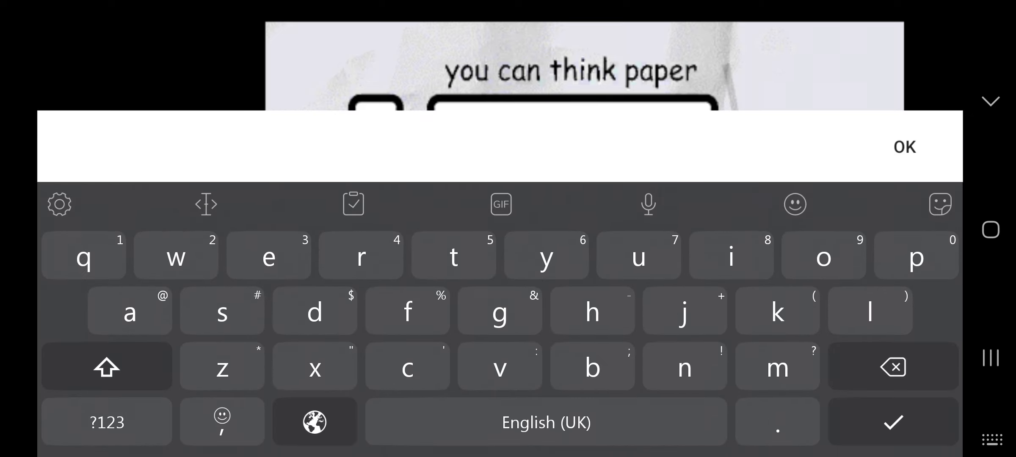
click(106, 422)
text(-3)
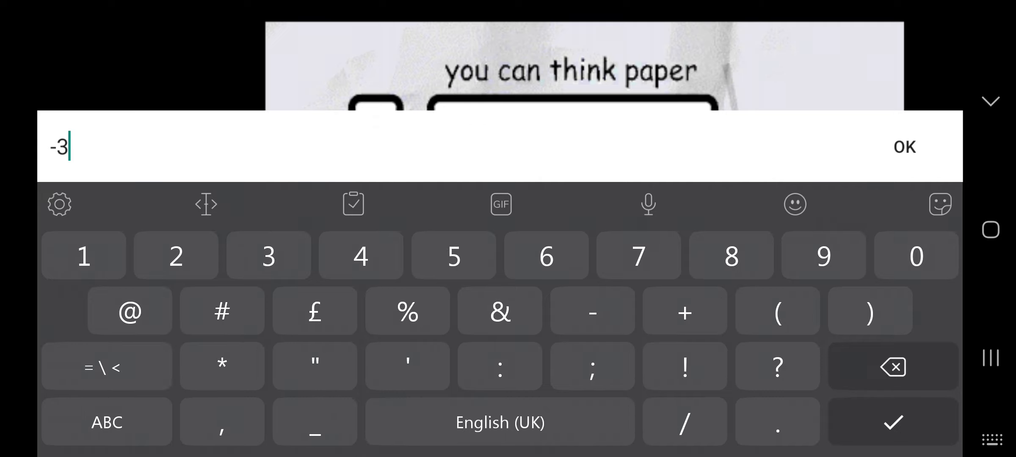
click(903, 147)
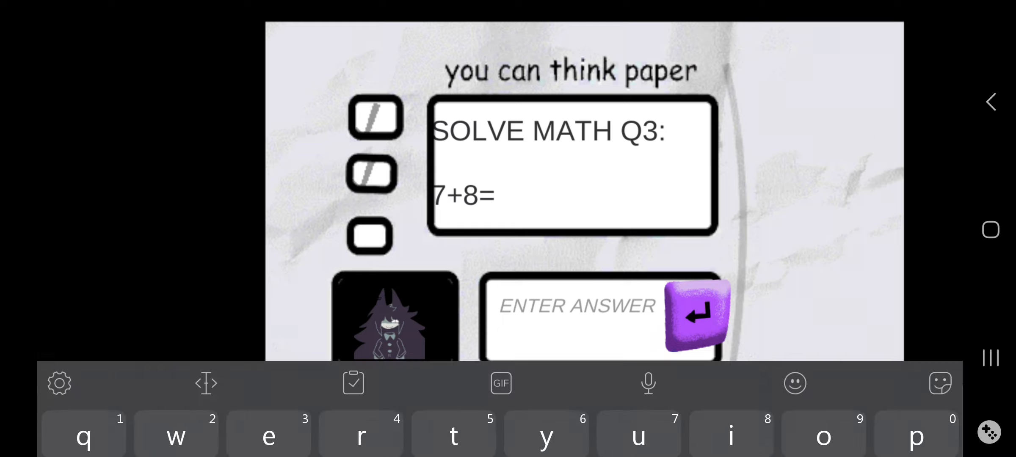
Enter and submit 15 as the answer to 7+8
click(576, 306)
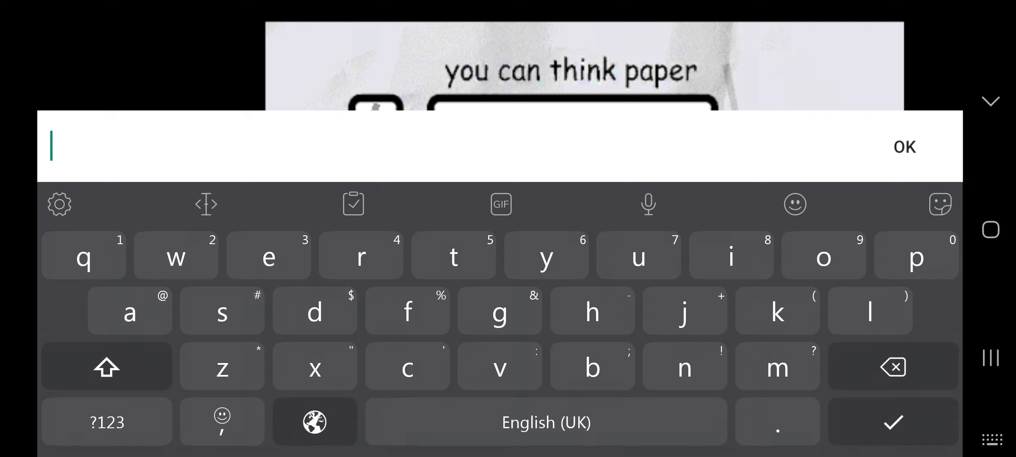
click(106, 422)
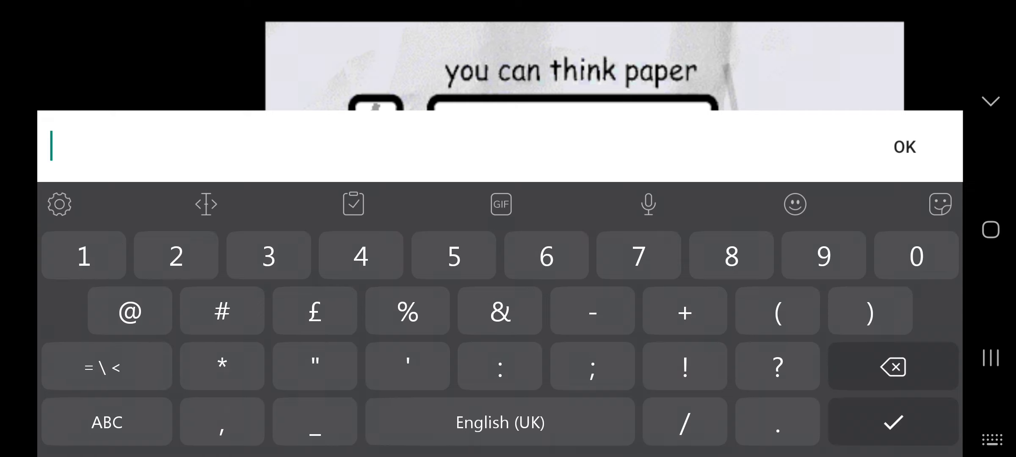
click(905, 147)
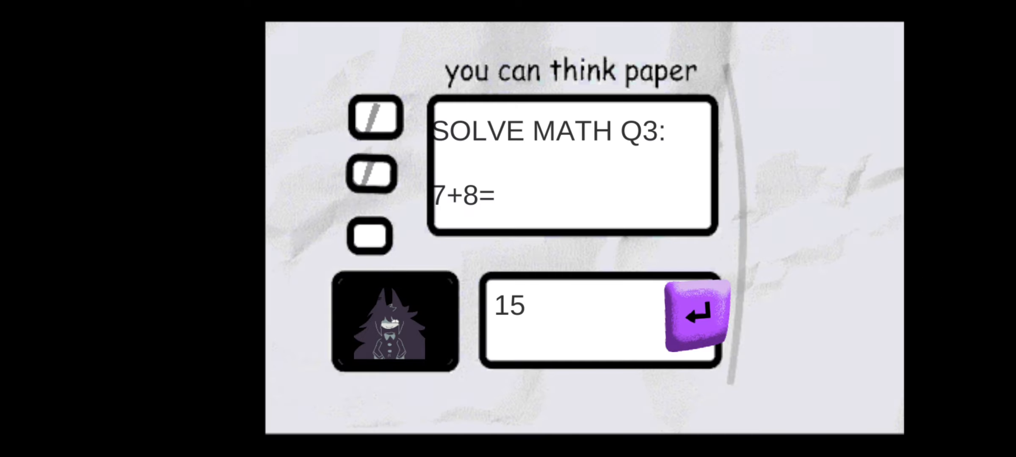
click(694, 310)
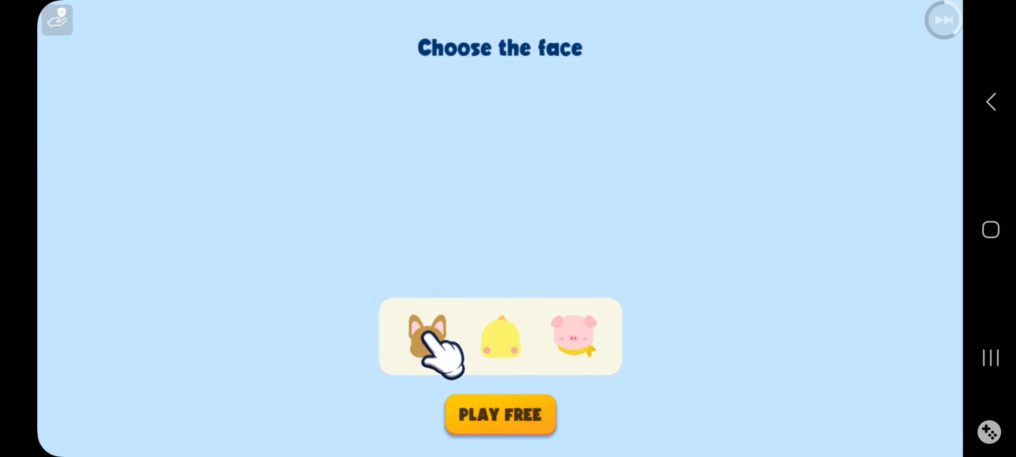
Pick the dog face in the playable ad, then close the Emoji Maker ad
click(499, 337)
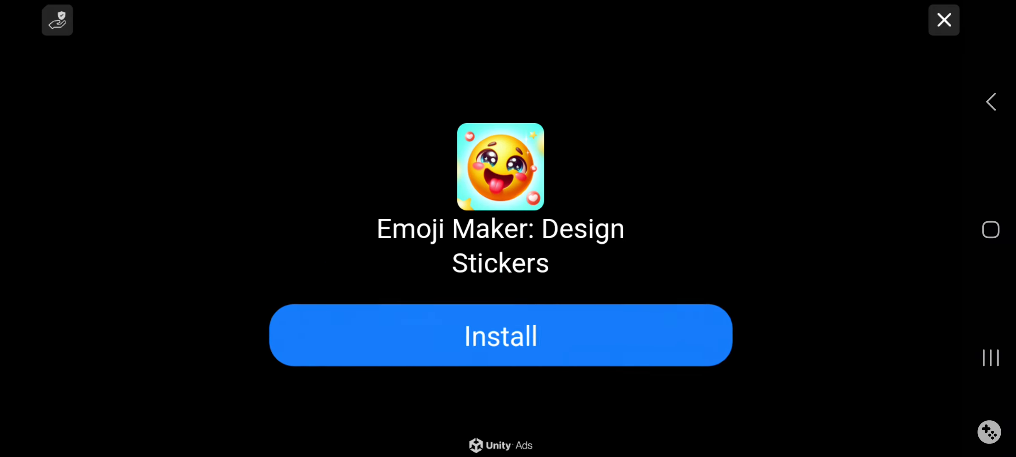
click(944, 20)
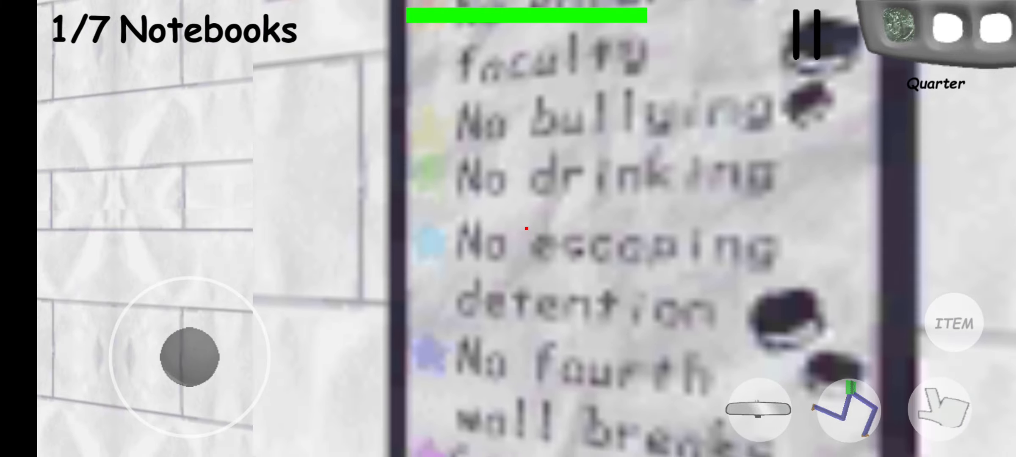
Walk down the hallway with the joystick toward the next notebook
drag(188, 356, 136, 363)
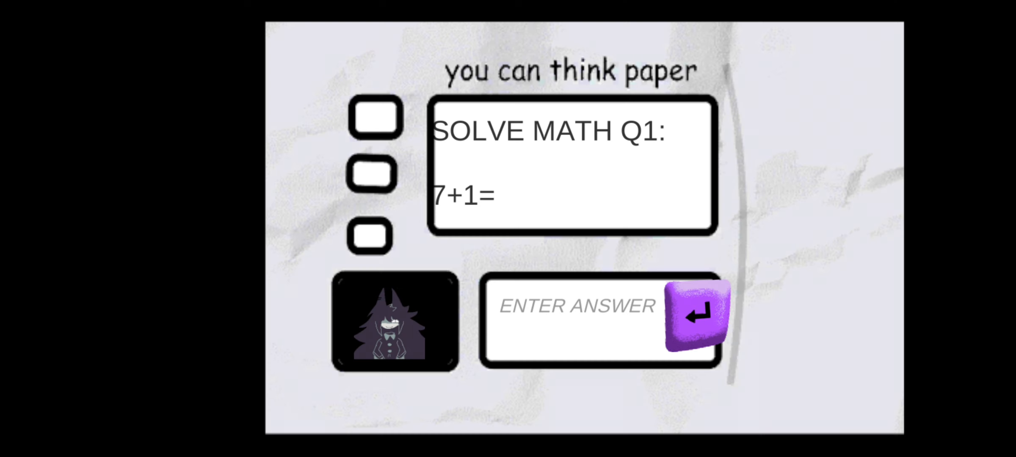
Answer 7+1, then enter 17 as the answer to 8+9
click(576, 306)
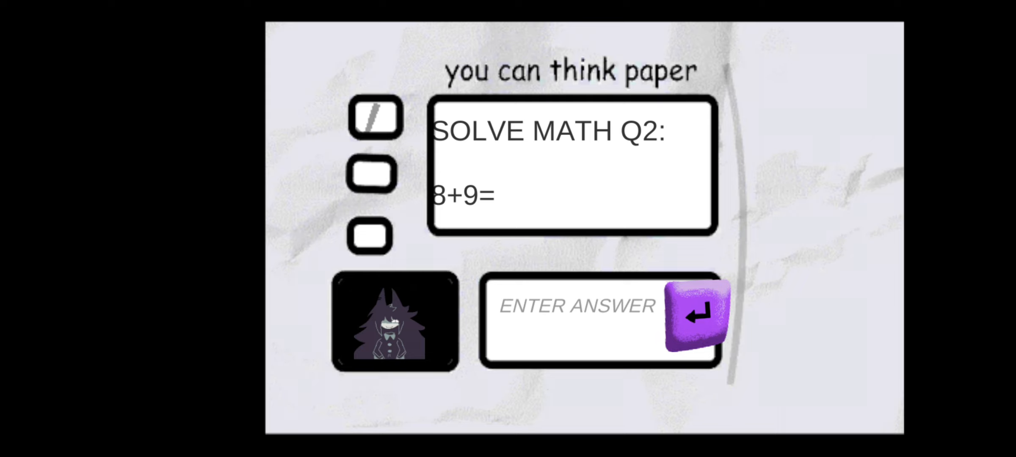
click(576, 305)
text(17)
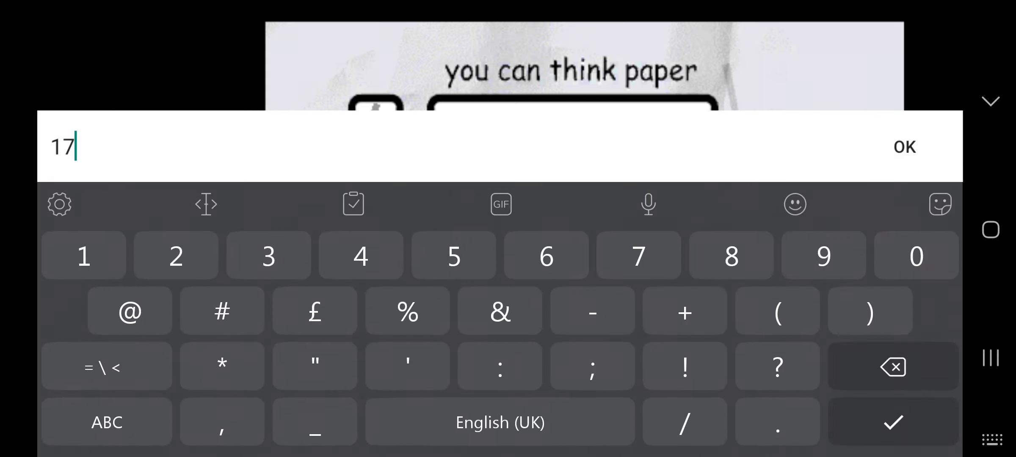
click(903, 146)
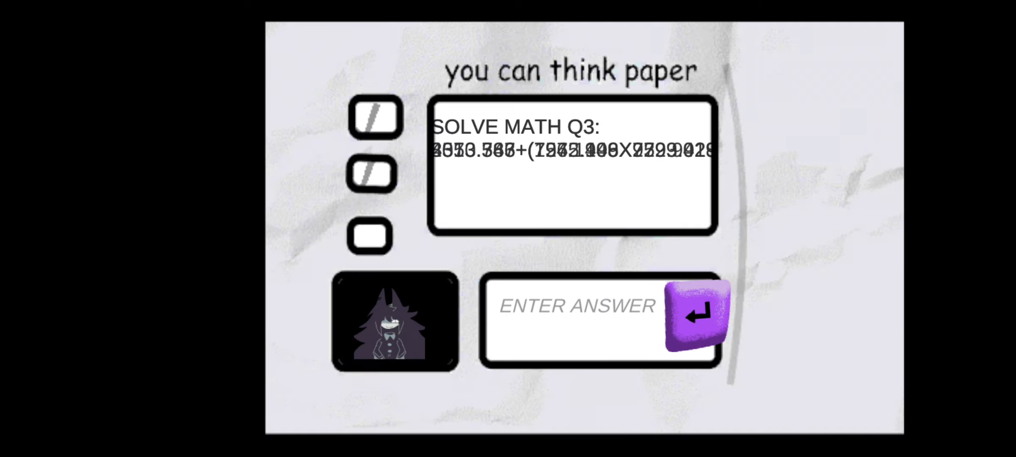